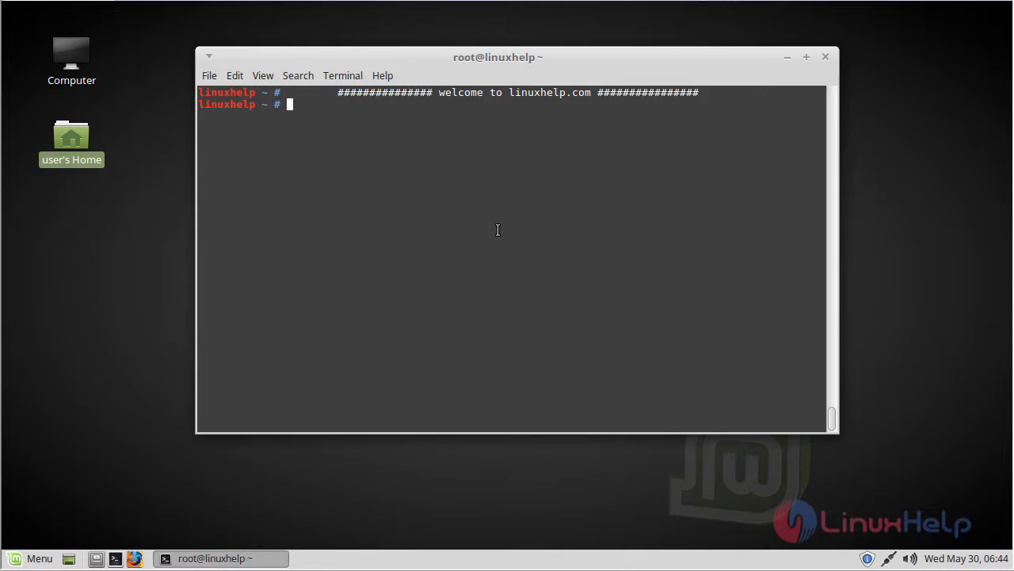
{"action": "mouse_move", "coordinate": [434, 218]}
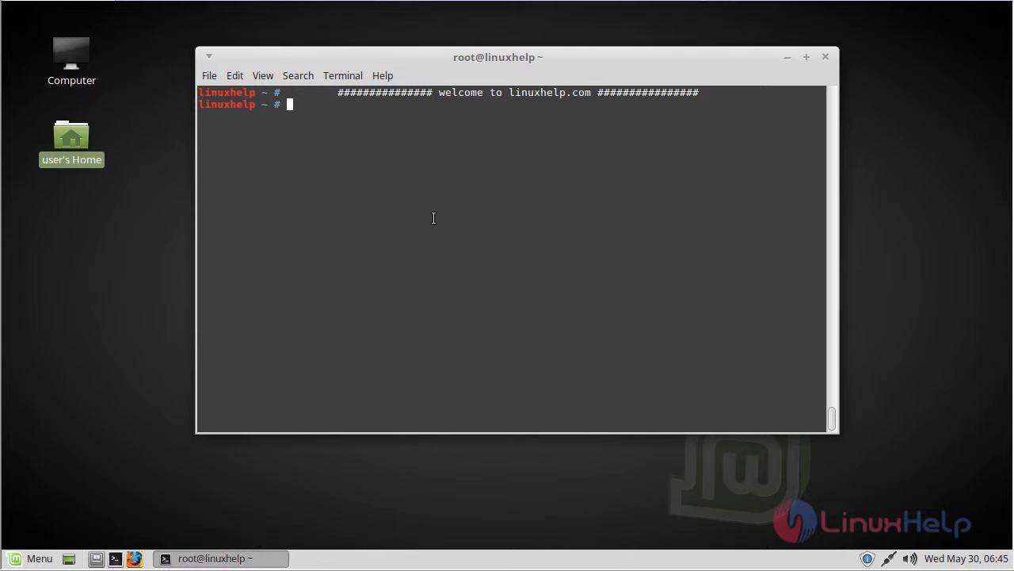
Step: Add the ppa:exmplayer-dev/exmplayer repository with add-apt-repository and confirm it
{"action": "type", "text": "add-apt-repository ppa:exmplayer-dev/exmplayer"}
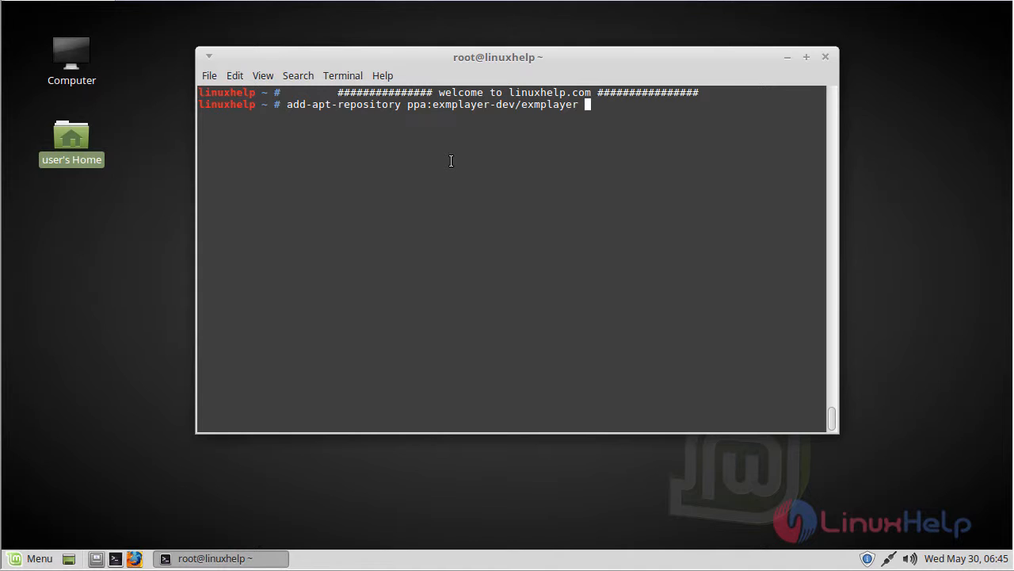
{"action": "key", "text": "Return"}
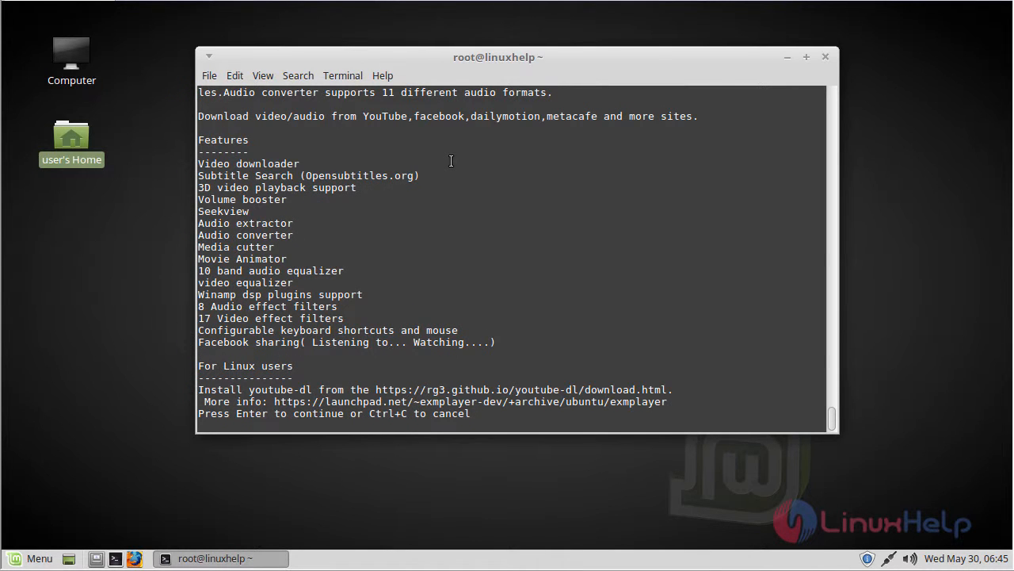
{"action": "key", "text": "Return"}
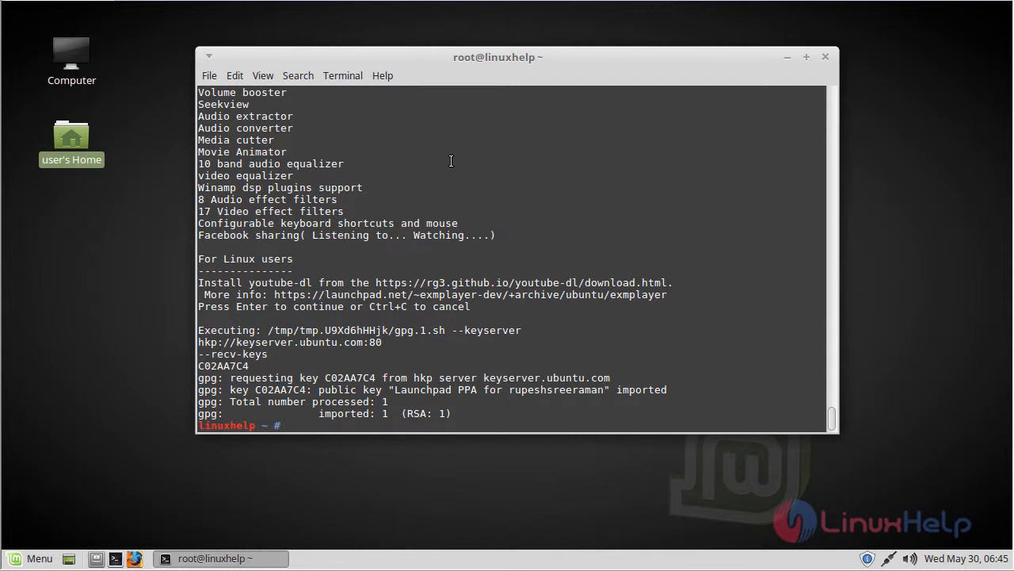
Step: Run apt-get update to refresh the package lists, including the new ExMplayer PPA
{"action": "type", "text": "apt"}
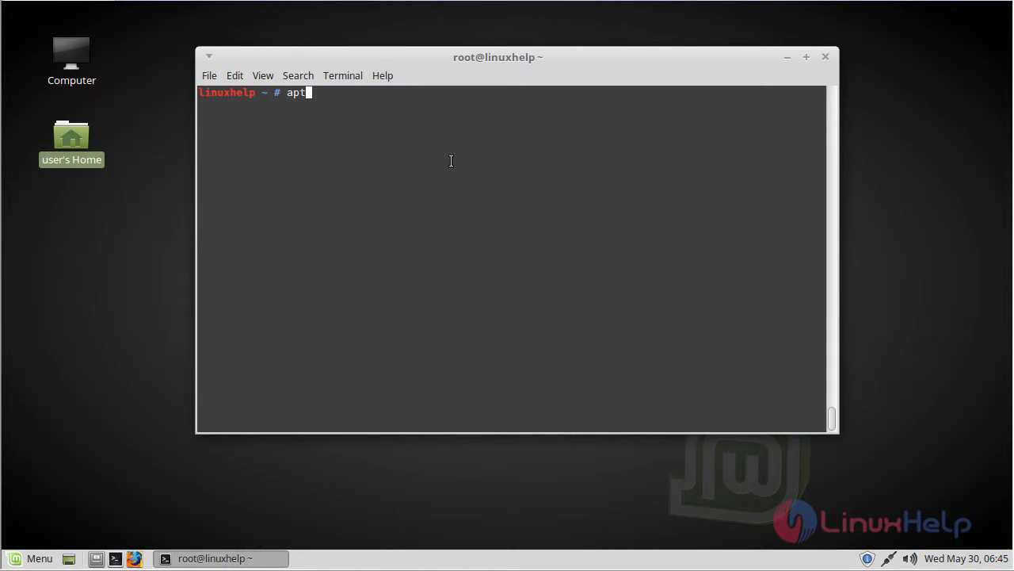
{"action": "type", "text": "-get u"}
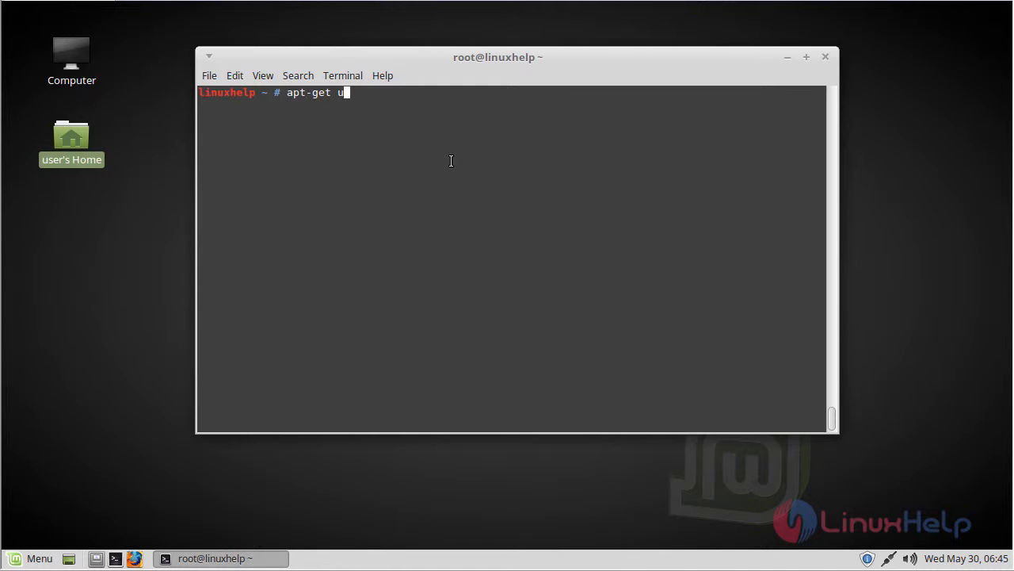
{"action": "key", "text": "Return"}
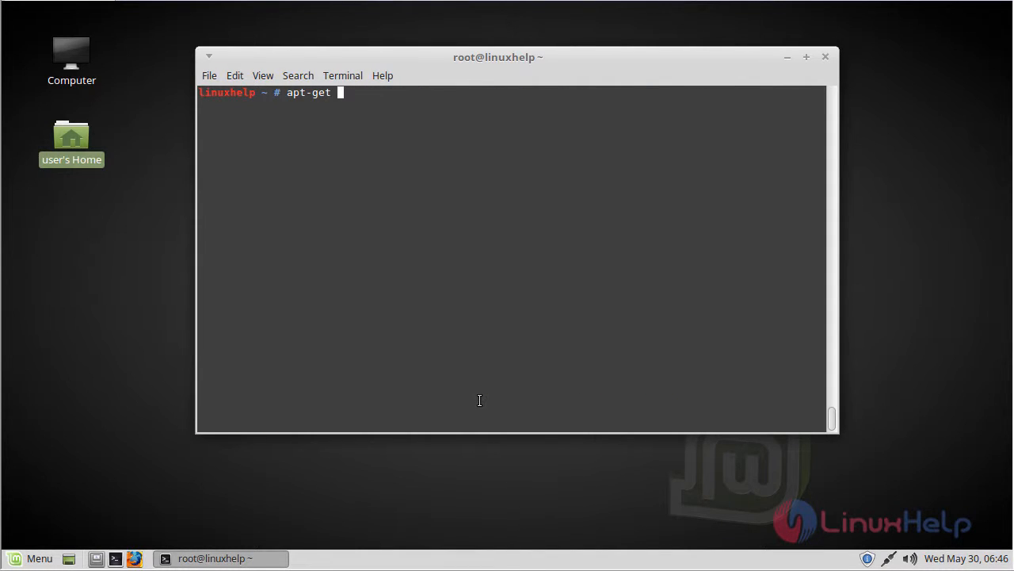
Step: Install the exmplayer package and its mplayer and codec dependencies with apt-get install
{"action": "type", "text": "install"}
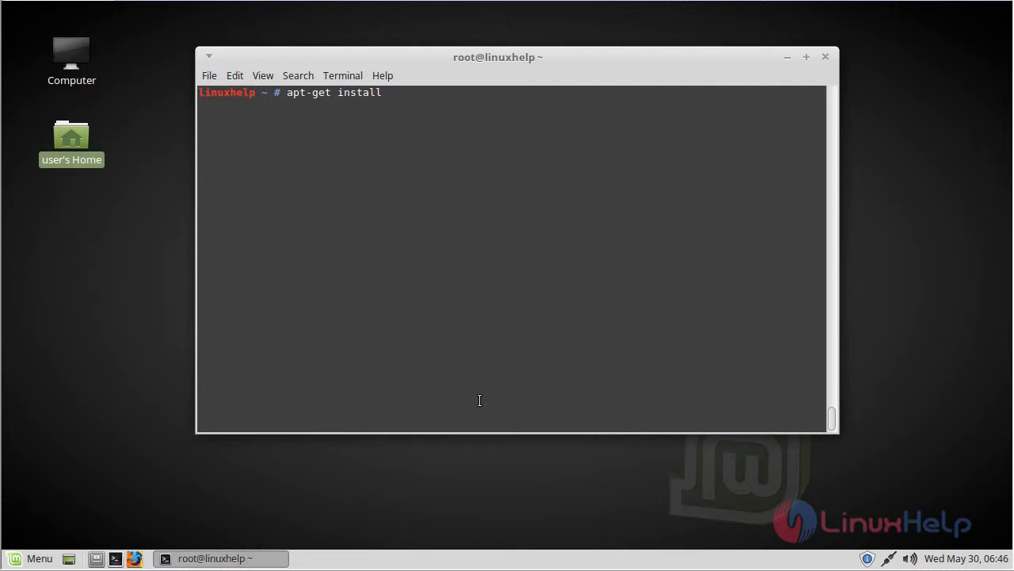
{"action": "type", "text": "exm"}
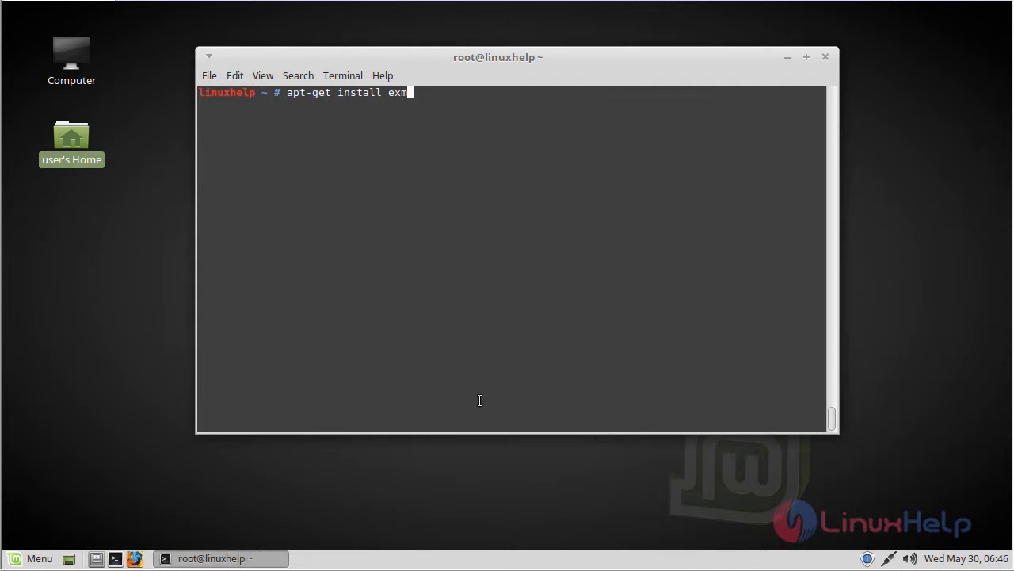
{"action": "type", "text": "player"}
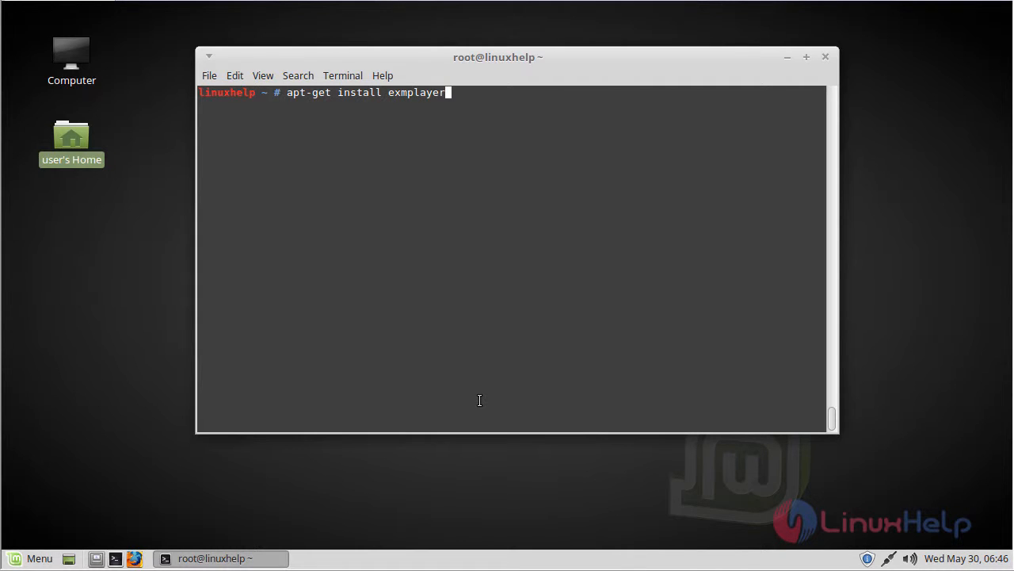
{"action": "type", "text": "-"}
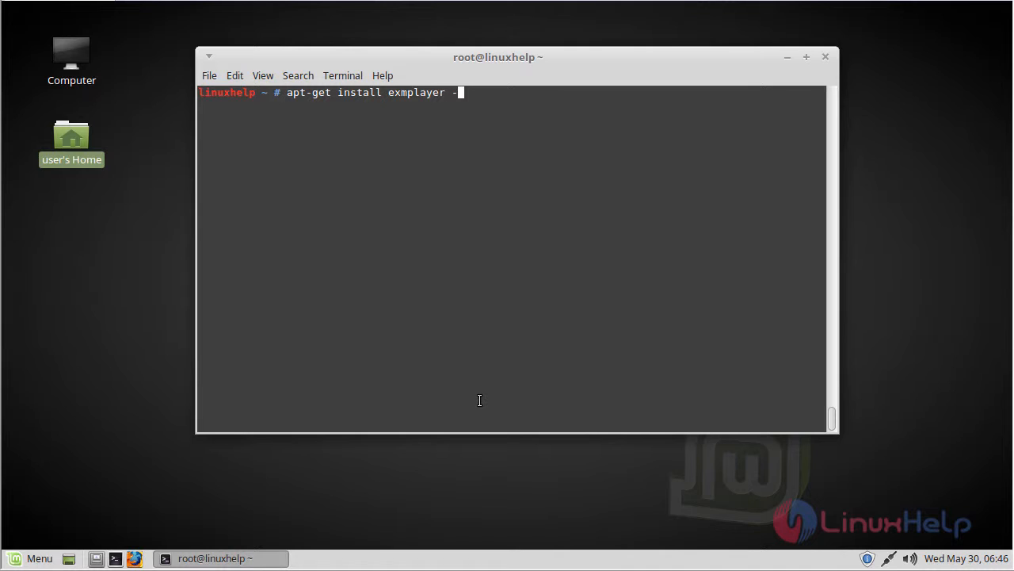
{"action": "key", "text": "Return"}
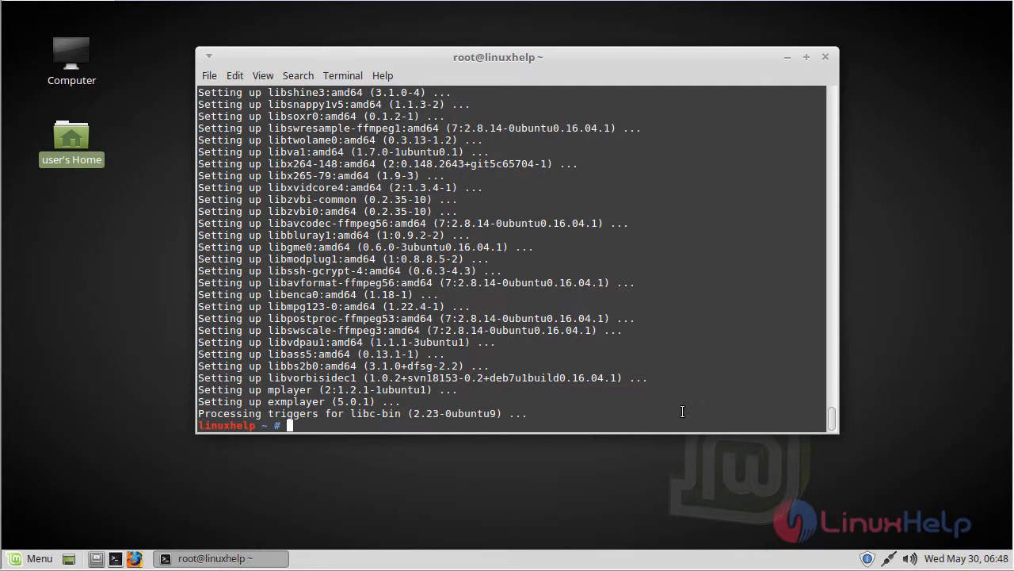
Step: Launch ExMplayer from a Mint menu search for 'exm' and view its About window (v5.0.0)
{"action": "left_click", "coordinate": [30, 558]}
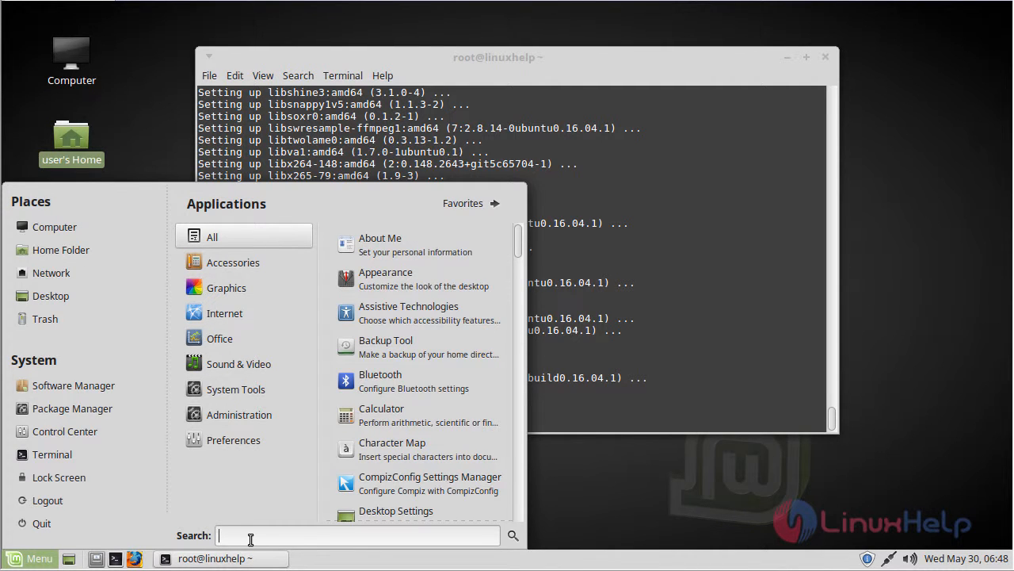
{"action": "type", "text": "ex"}
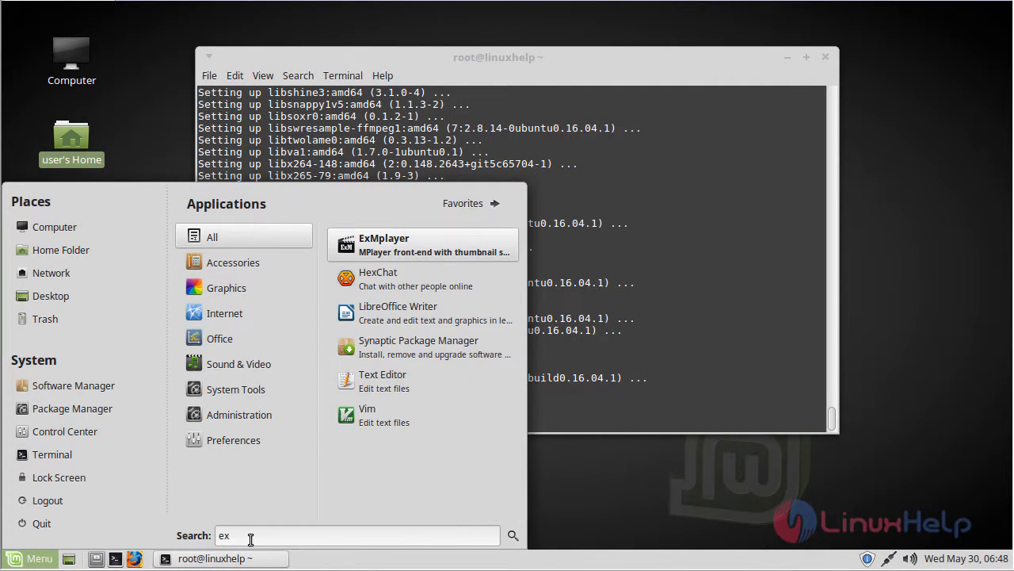
{"action": "type", "text": "m"}
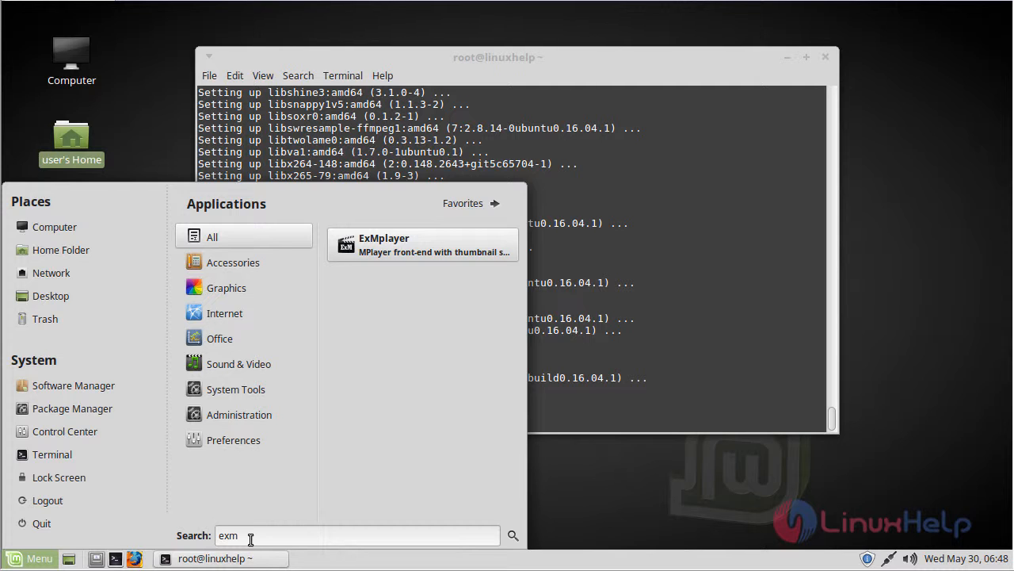
{"action": "mouse_move", "coordinate": [373, 284]}
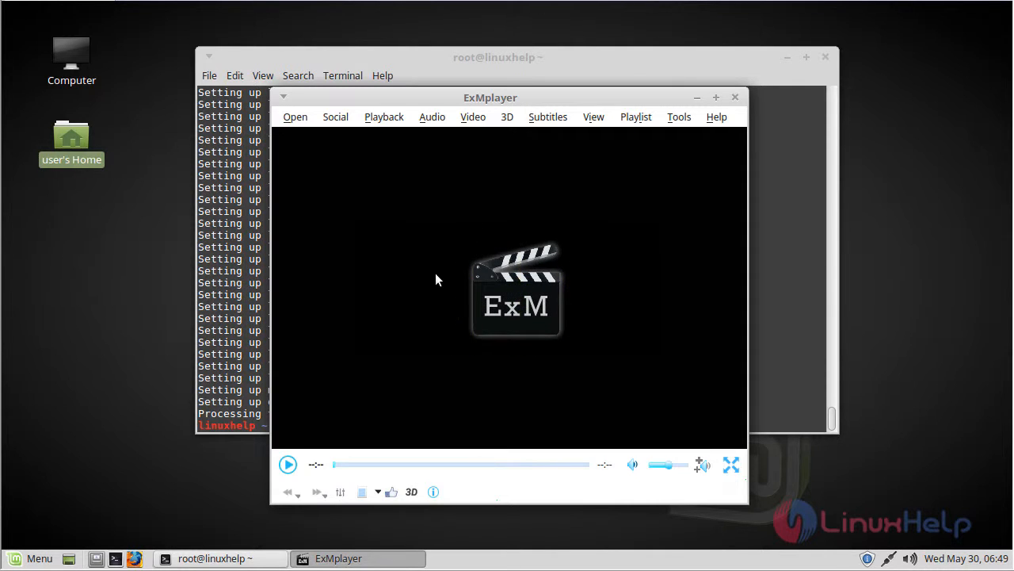
{"action": "left_click", "coordinate": [716, 117]}
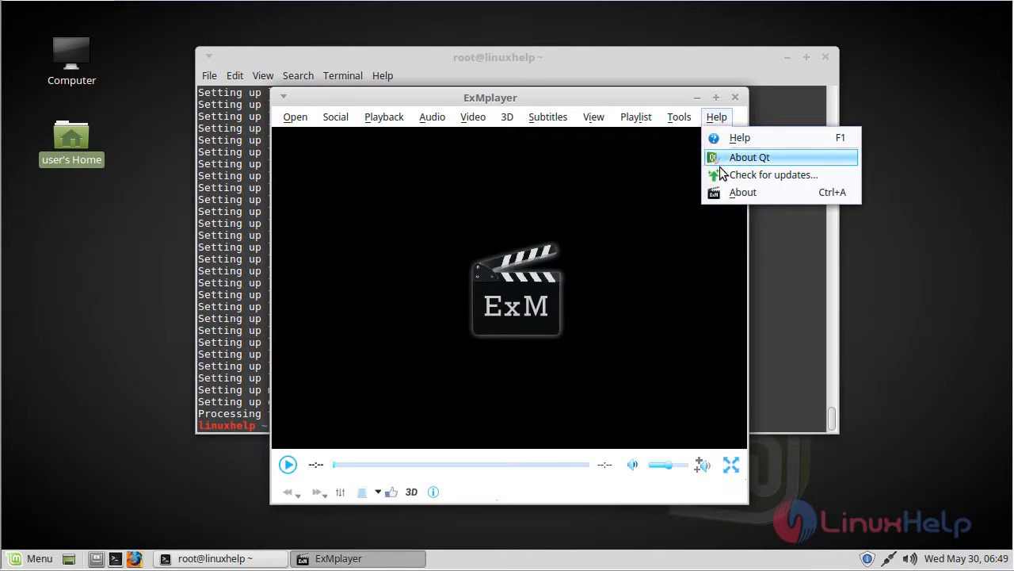
{"action": "left_click", "coordinate": [742, 192]}
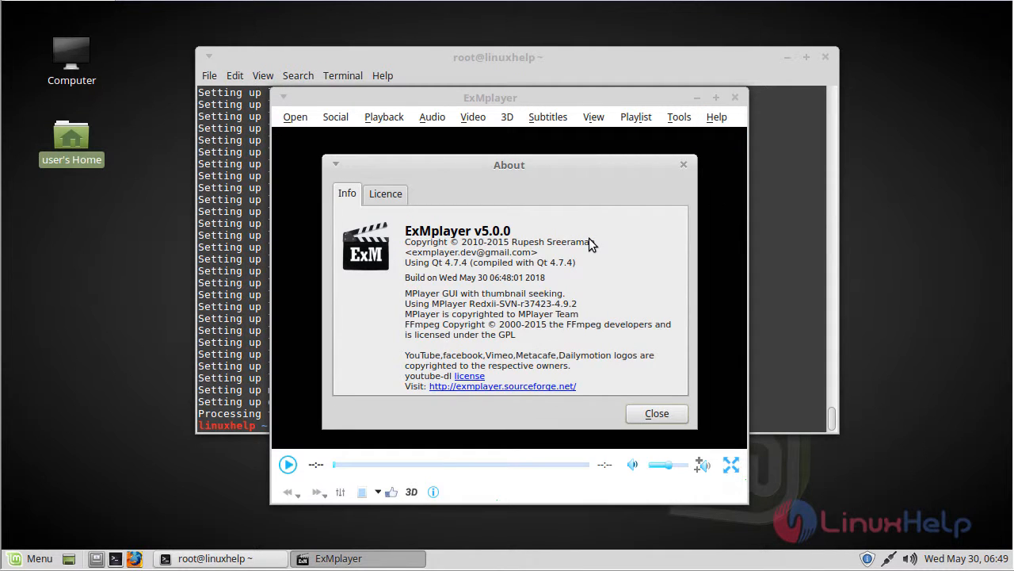